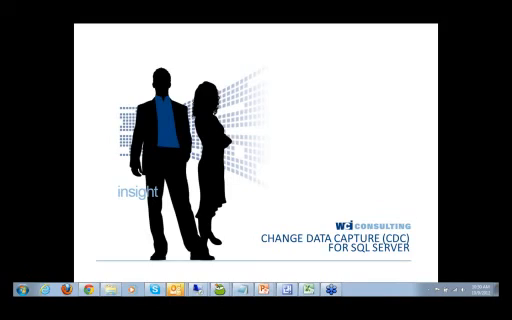
{"action": "mouse_move", "coordinate": [325, 133]}
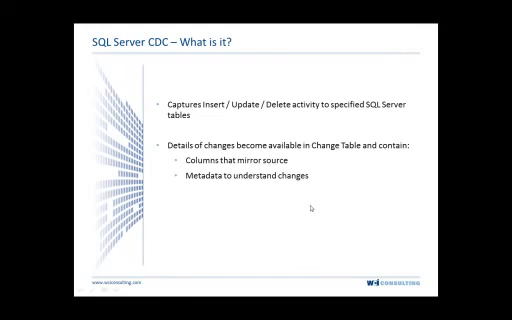
- Advance the slideshow to the 'SQL Server CDC Advantages' slide
{"action": "key", "text": "Right"}
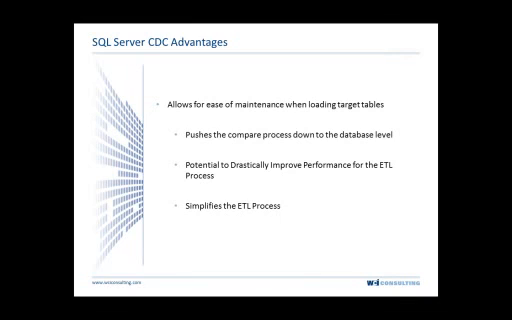
{"action": "key", "text": "Right"}
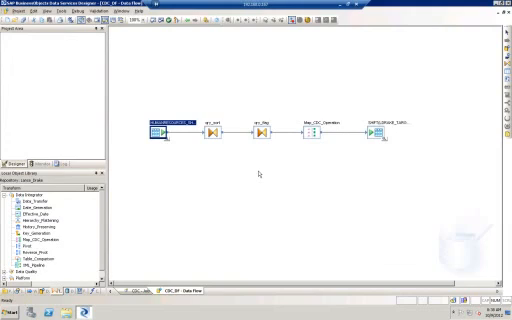
{"action": "mouse_move", "coordinate": [354, 150]}
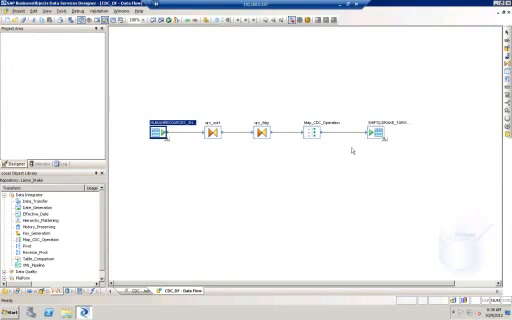
{"action": "mouse_move", "coordinate": [349, 149]}
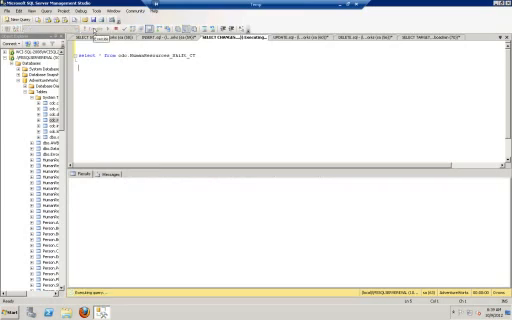
- Run 'select * from cdc.HumanResources_Shift_CT' to list the captured changes
{"action": "left_click", "coordinate": [99, 35]}
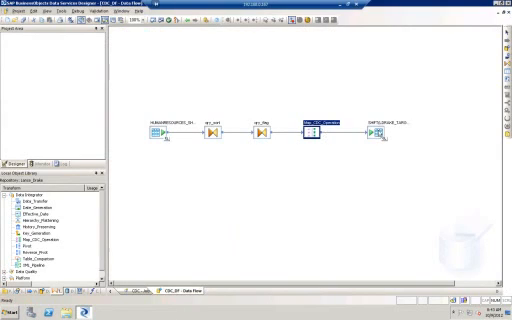
{"action": "mouse_move", "coordinate": [335, 155]}
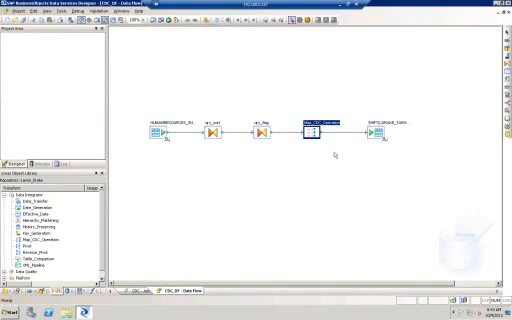
{"action": "mouse_move", "coordinate": [336, 153]}
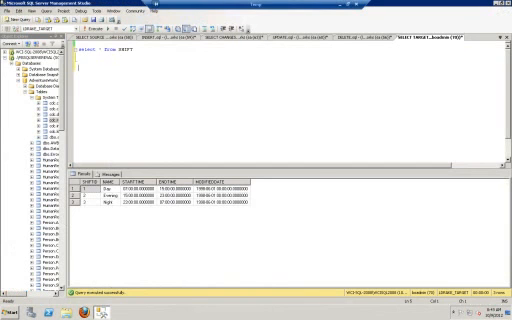
{"action": "mouse_move", "coordinate": [169, 78]}
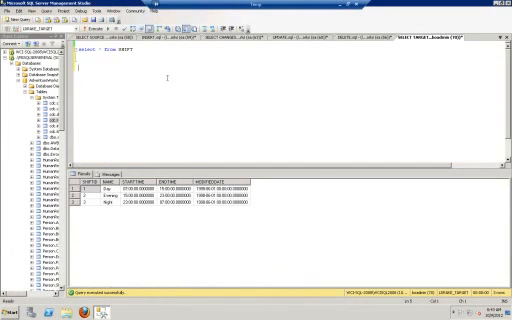